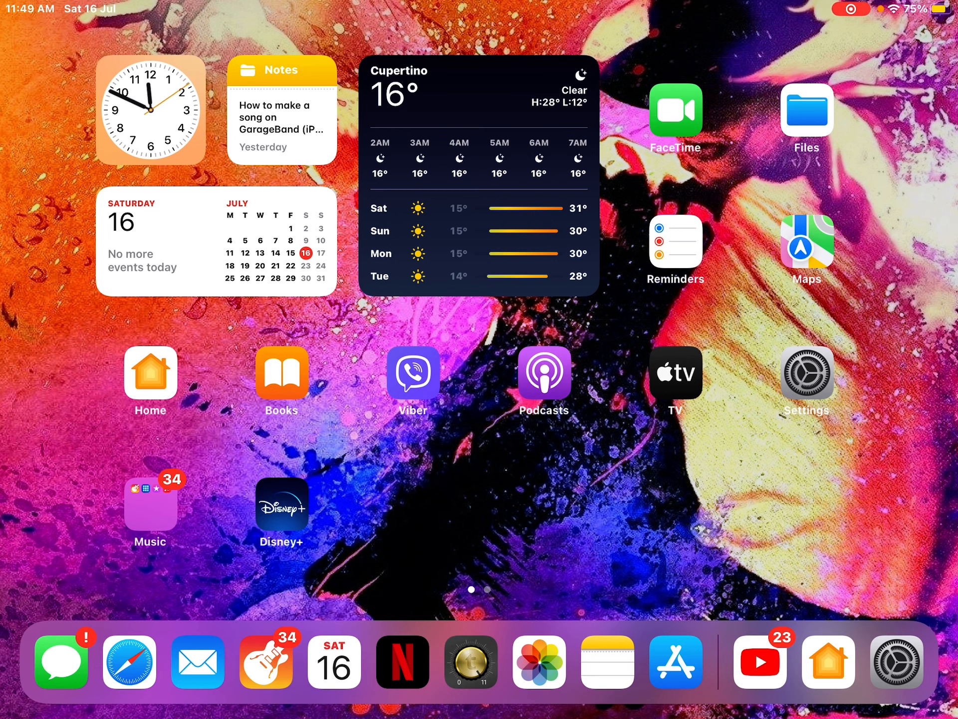
# Step: Launch GarageBand from the music apps folder on the Home Screen
pyautogui.click(150, 507)
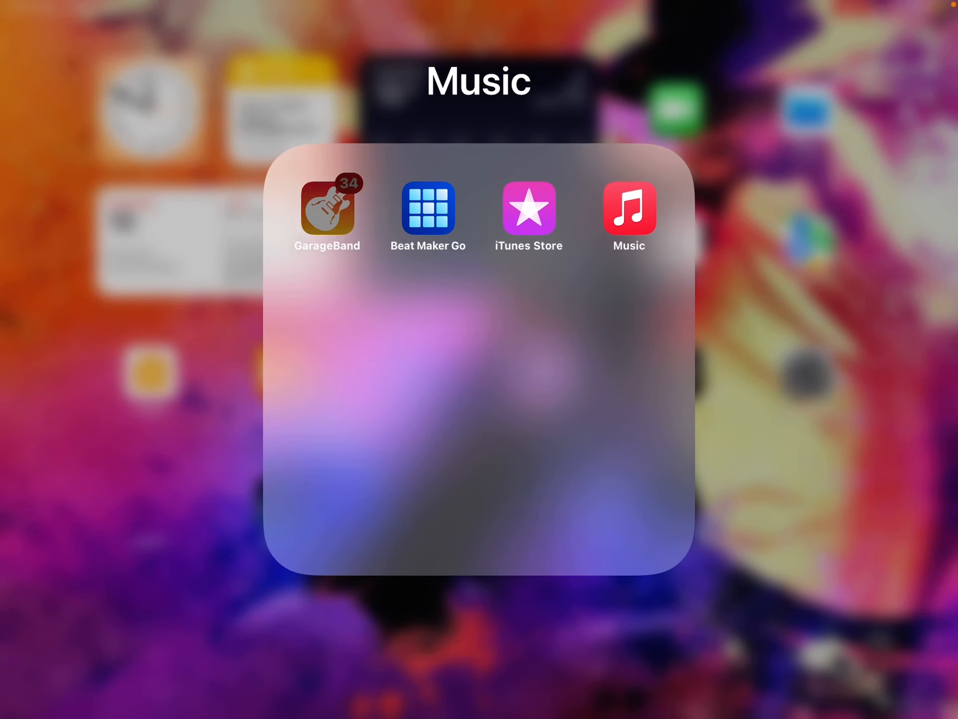
pyautogui.click(327, 208)
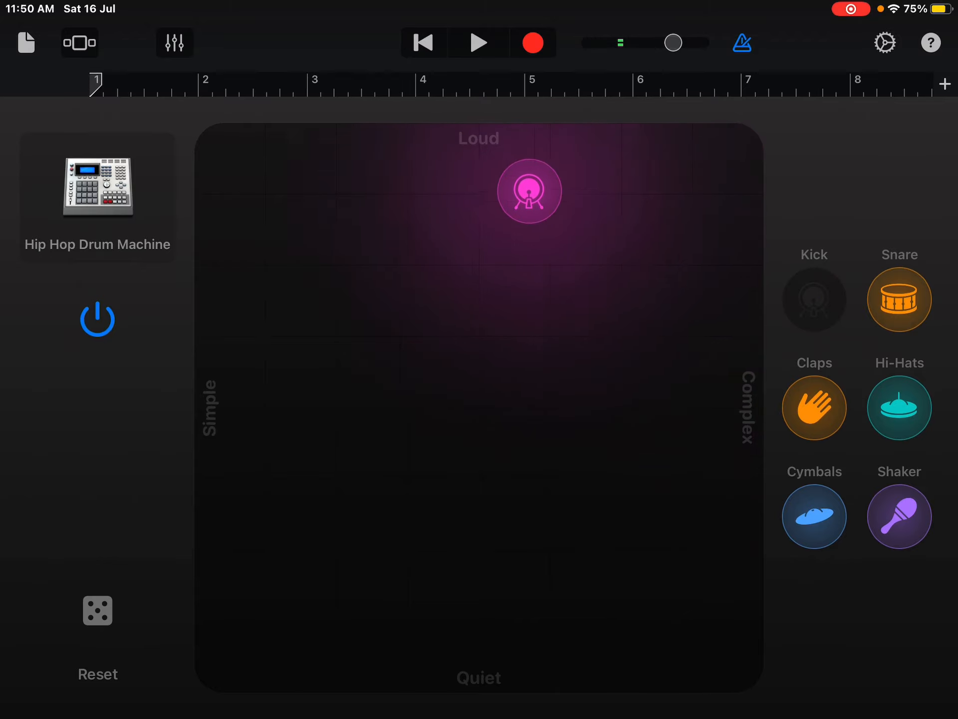
# Step: Place kick at the loud top edge, claps at the quiet edge, shaker on the simple left side
pyautogui.moveTo(529, 190); pyautogui.dragTo(444, 159)
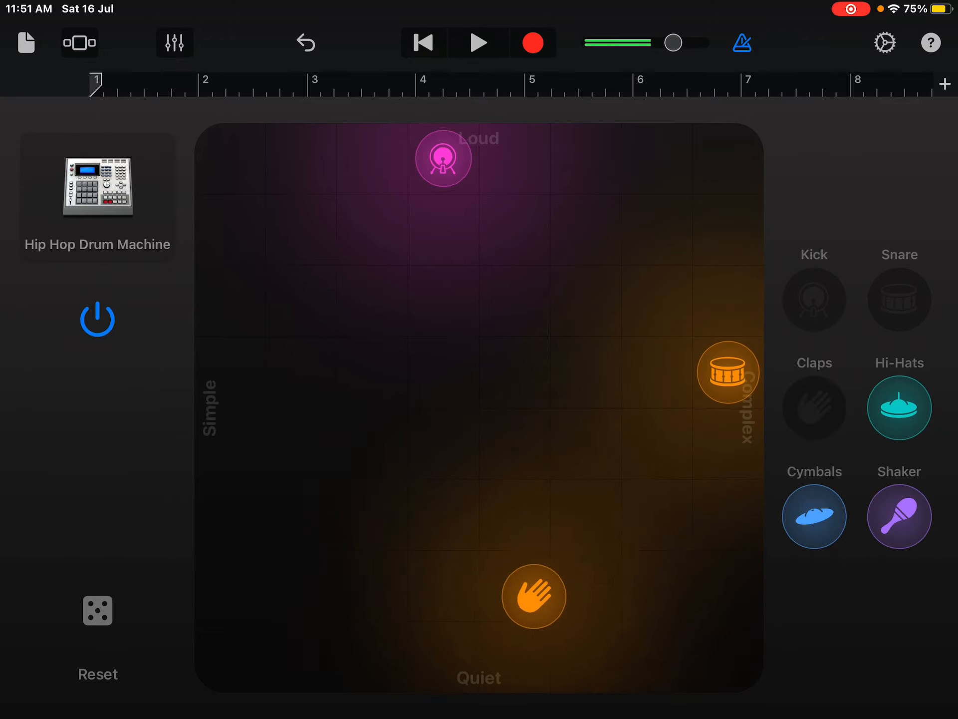
pyautogui.moveTo(533, 596); pyautogui.dragTo(443, 657)
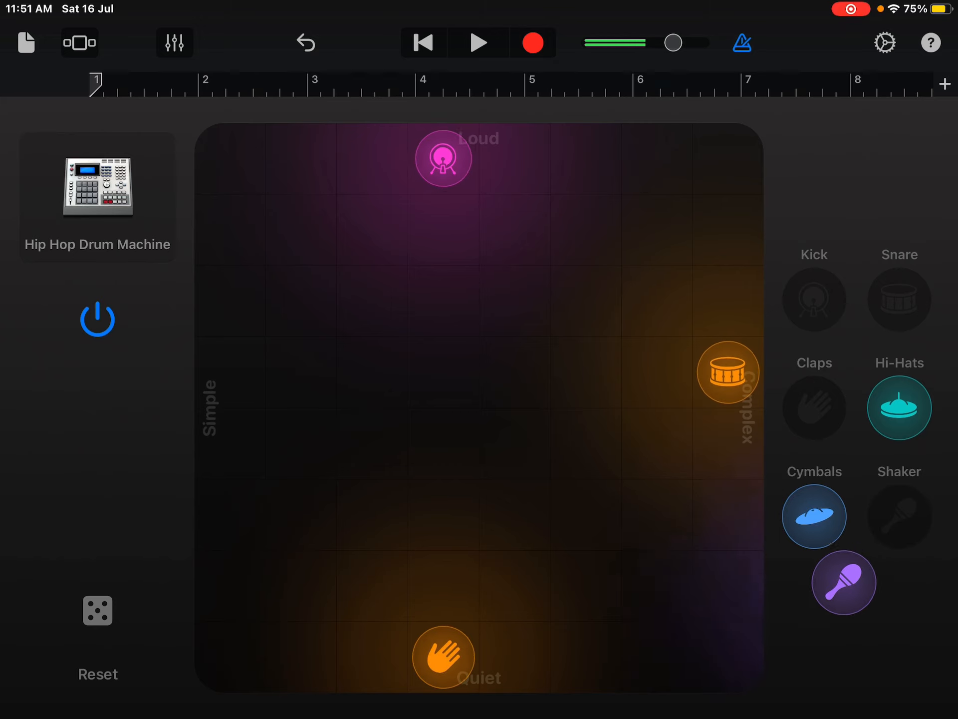
pyautogui.moveTo(843, 582); pyautogui.dragTo(230, 444)
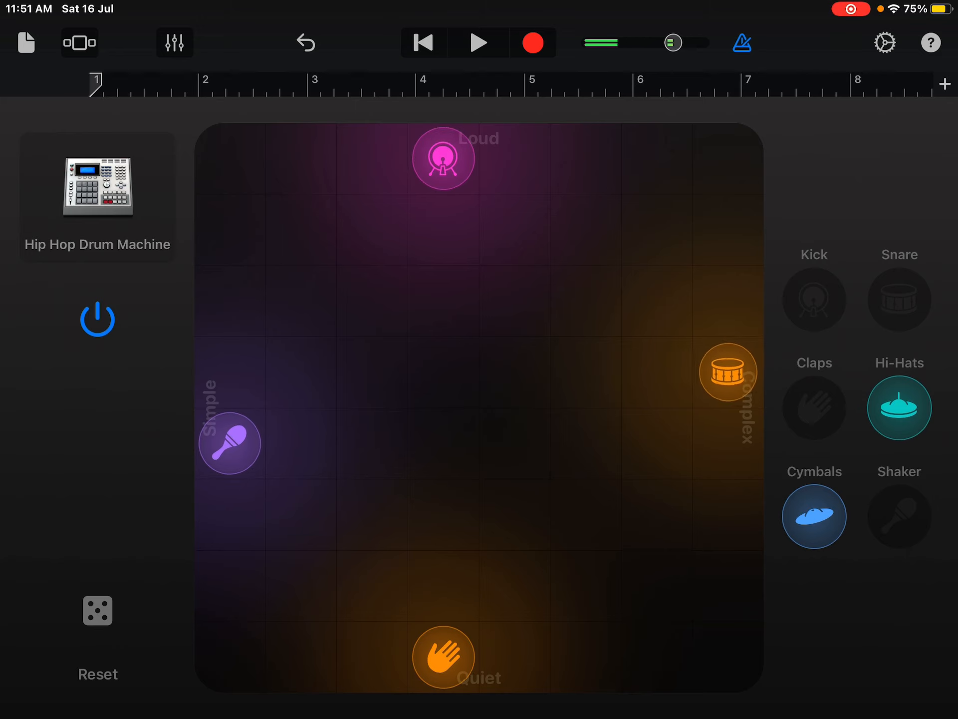
pyautogui.moveTo(727, 372); pyautogui.dragTo(672, 341)
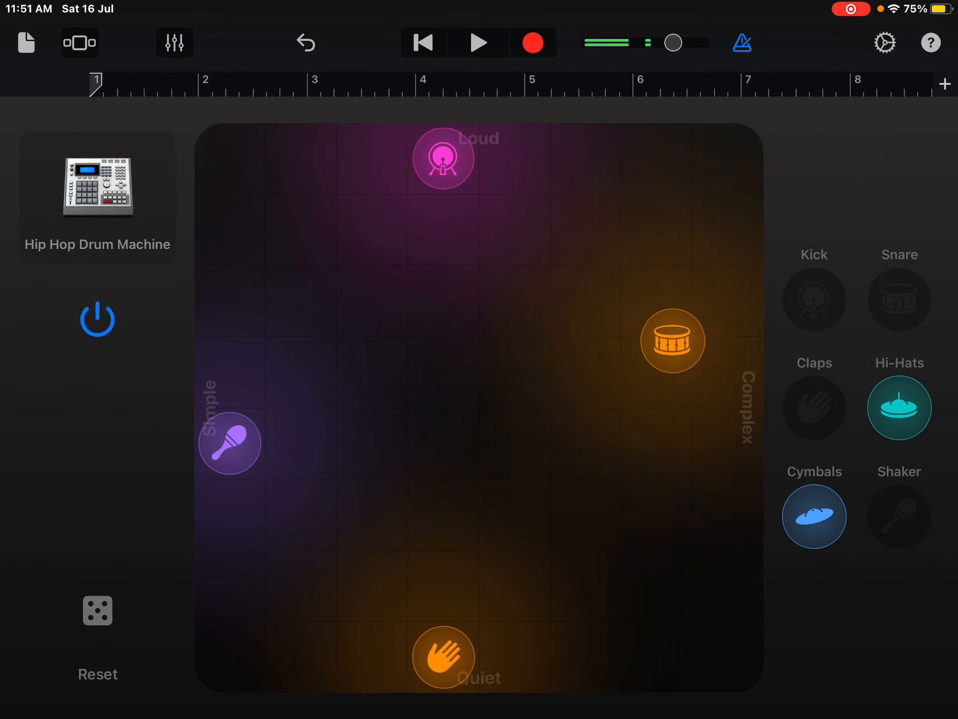
# Step: Move the snare toward loud and complex, shift the shaker lower, and centre the hi-hats
pyautogui.moveTo(672, 341); pyautogui.dragTo(657, 230)
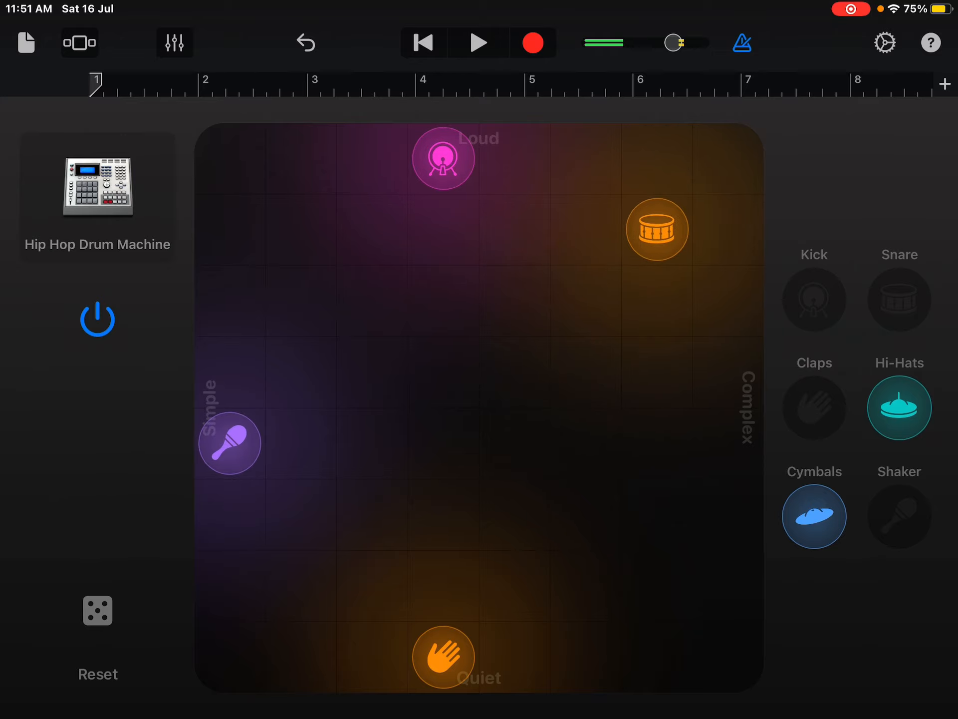
pyautogui.moveTo(230, 443); pyautogui.dragTo(300, 586)
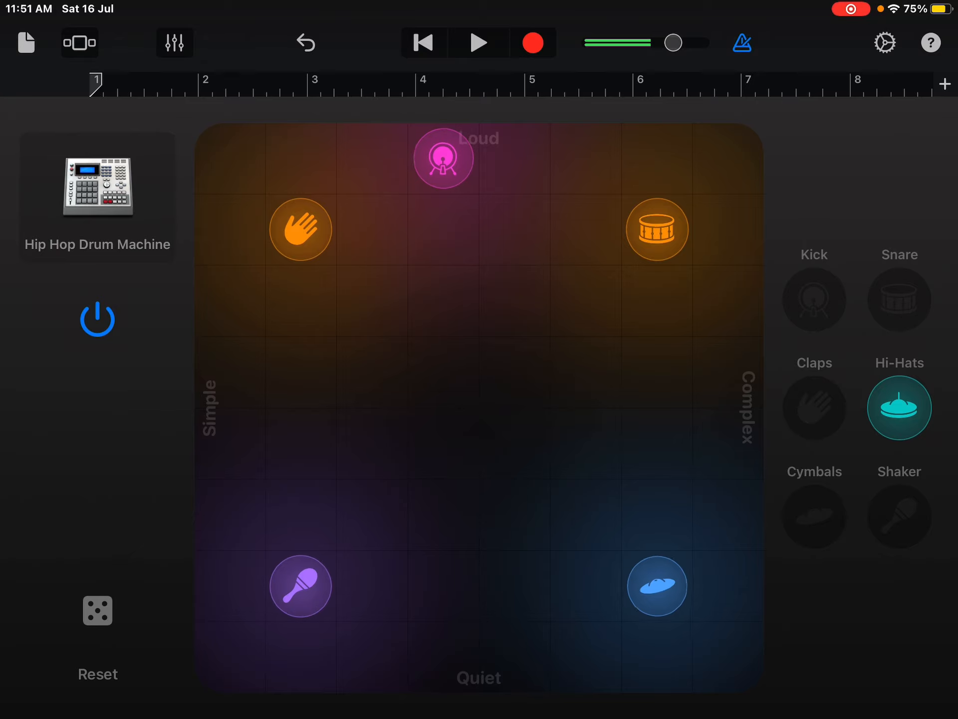
pyautogui.moveTo(899, 408); pyautogui.dragTo(515, 372)
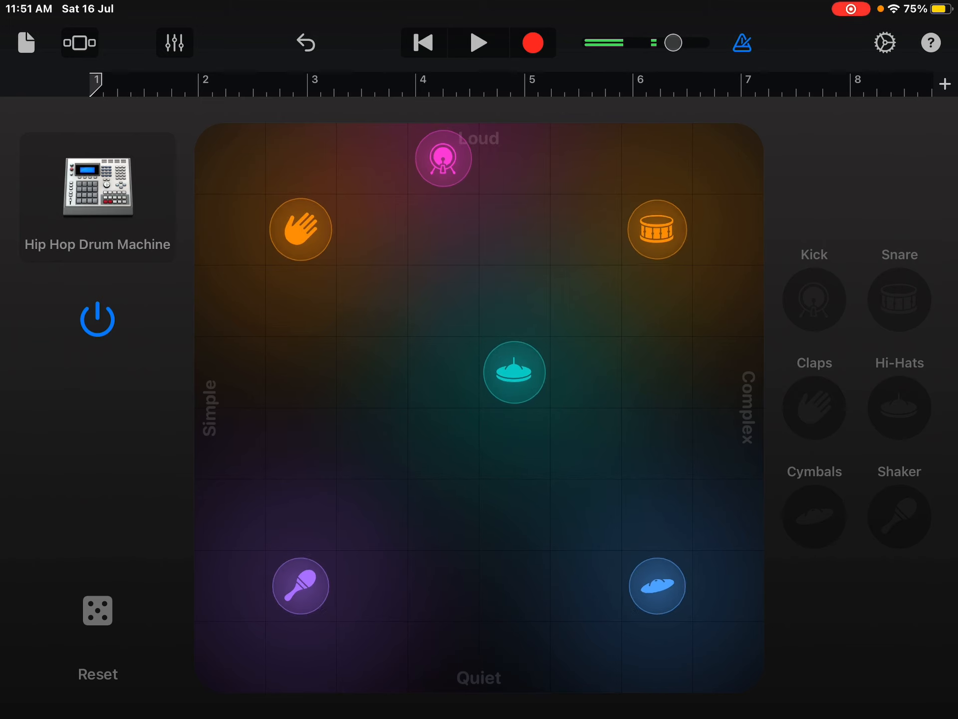
# Step: Record the Hip Hop Drum Machine groove into the song and stop after playback
pyautogui.moveTo(674, 42); pyautogui.dragTo(676, 42)
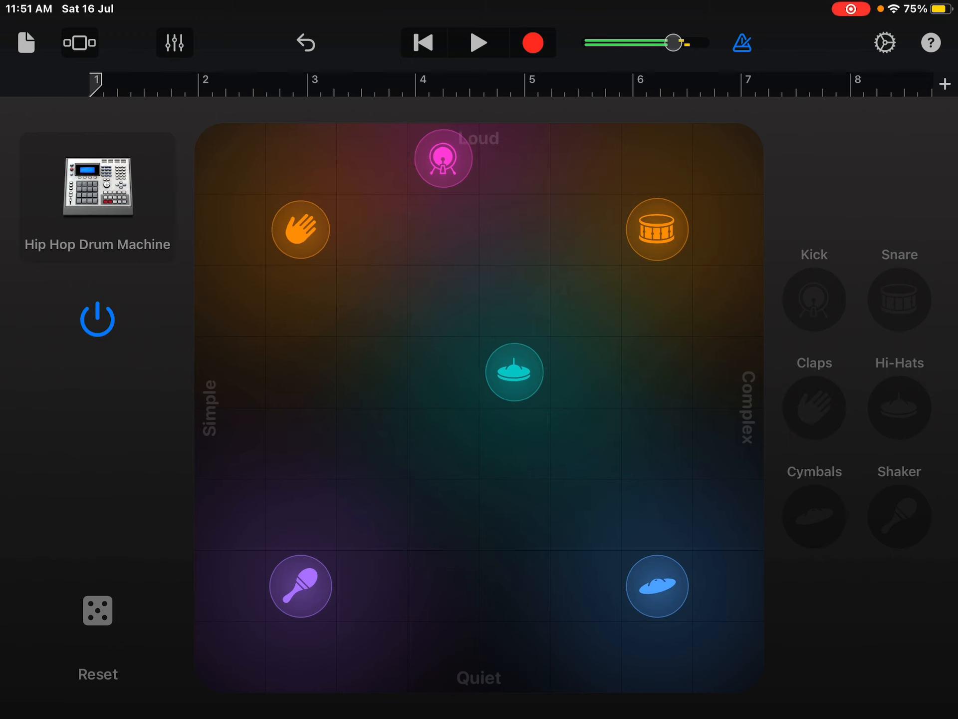
pyautogui.click(478, 43)
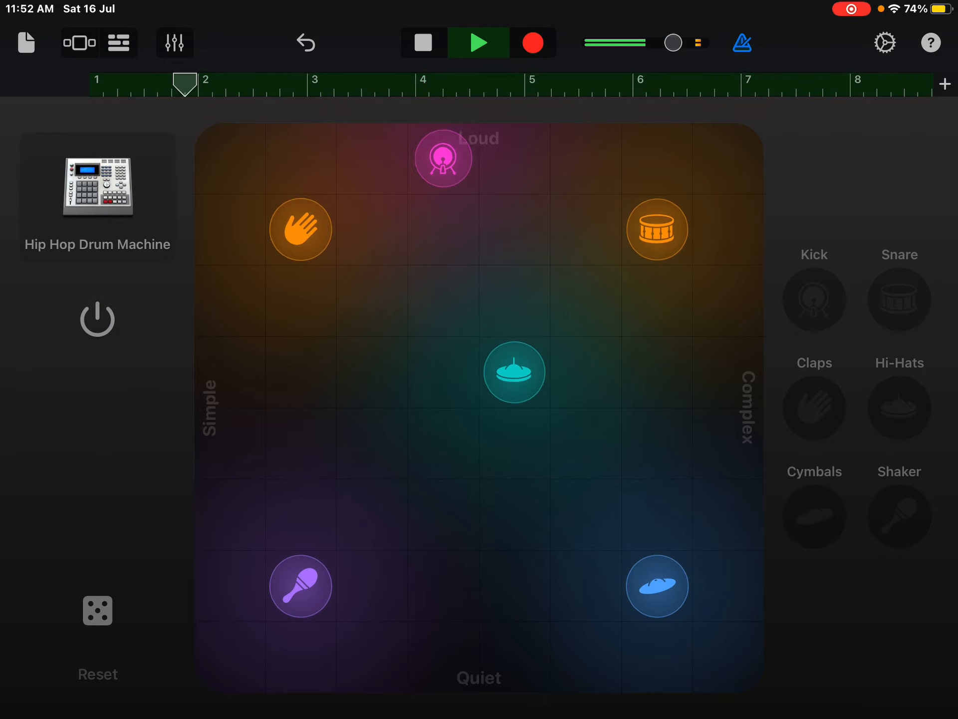
pyautogui.click(478, 43)
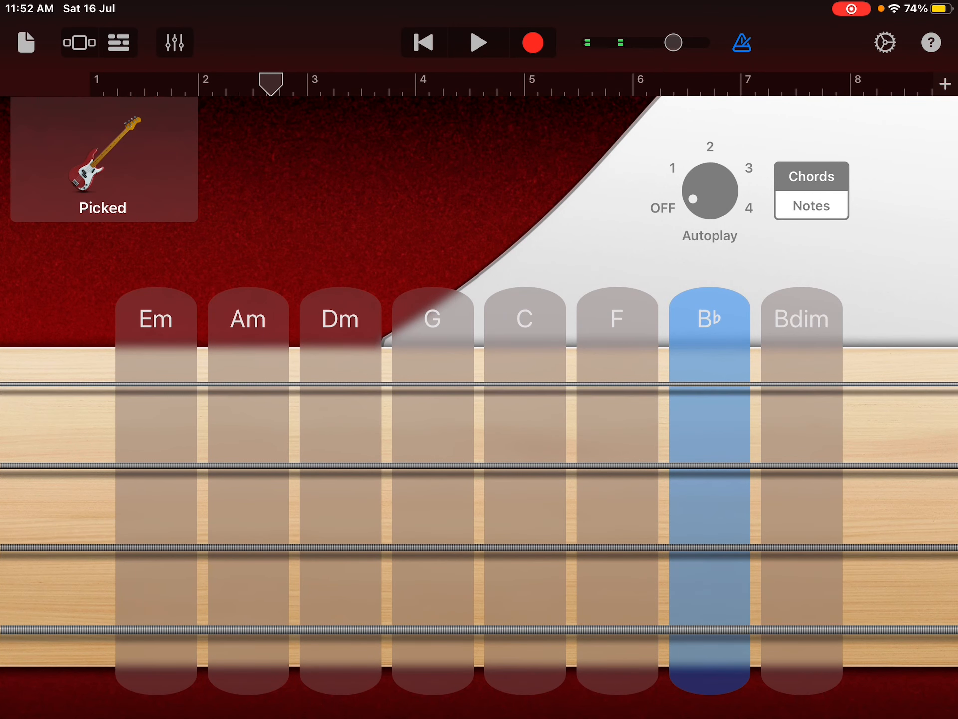
# Step: Strum a G chord on the Picked bass, then switch it to single-note fretboard playing
pyautogui.click(524, 317)
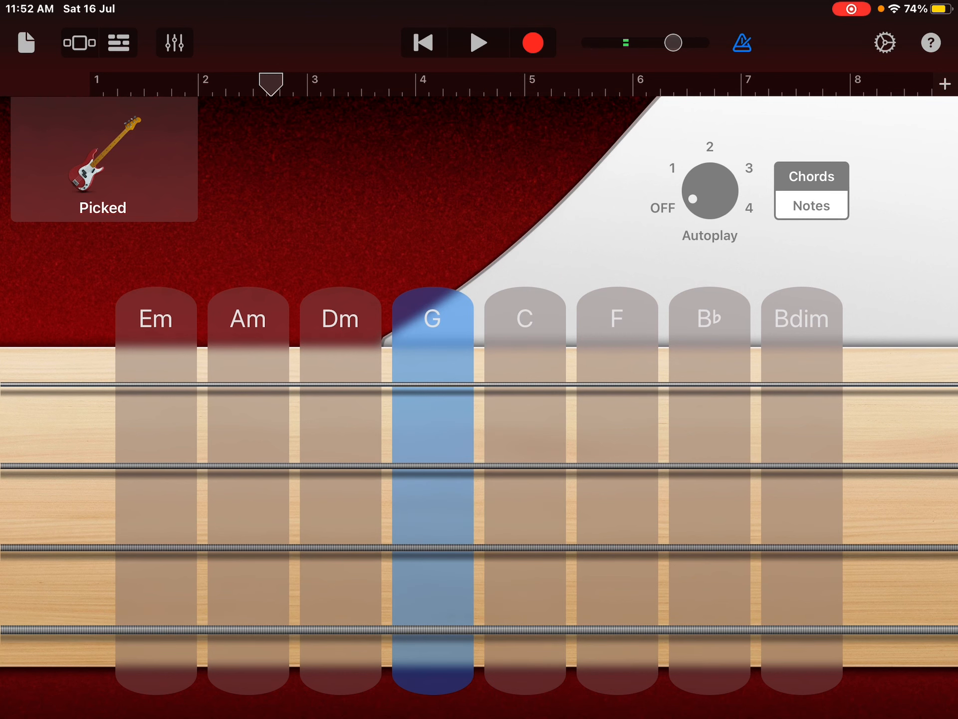
pyautogui.click(810, 206)
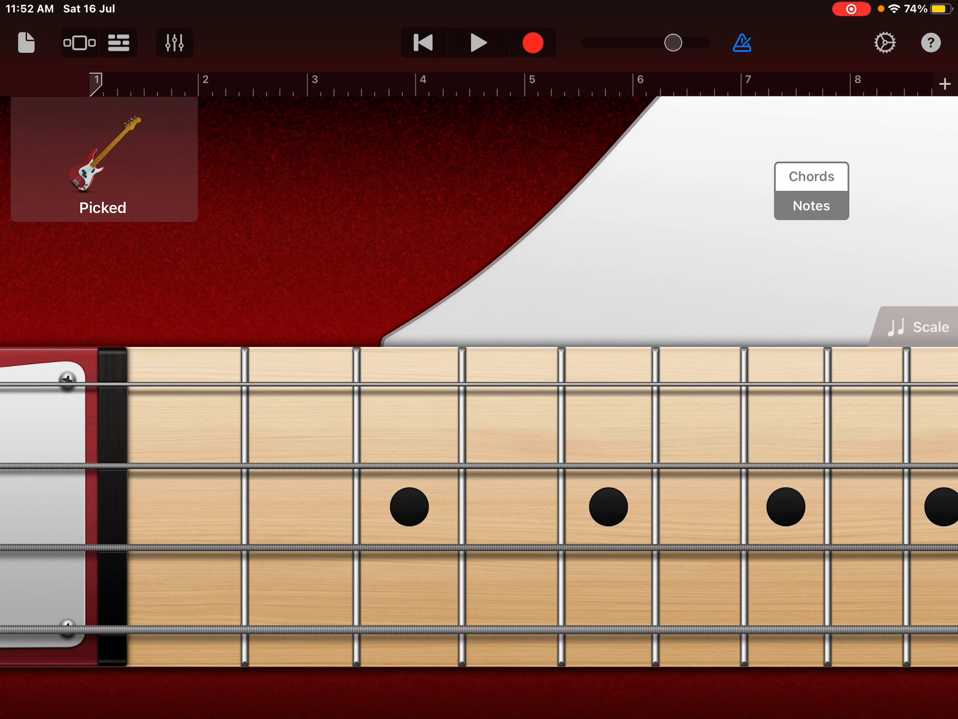
pyautogui.click(478, 42)
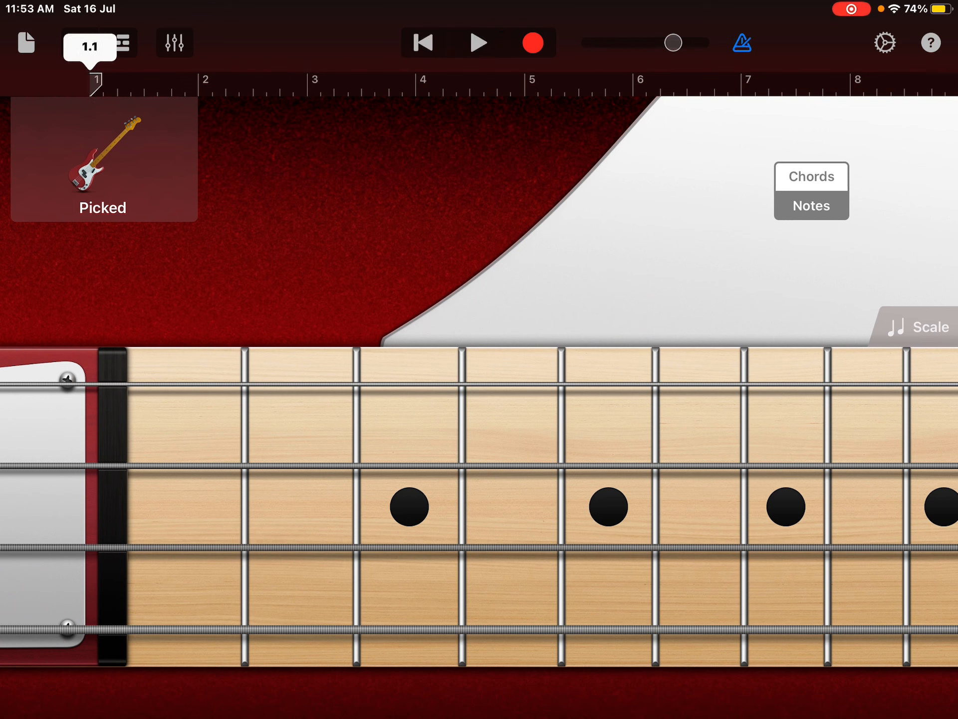
# Step: Record a bass line over the eight bars and head to the instrument browser
pyautogui.click(479, 42)
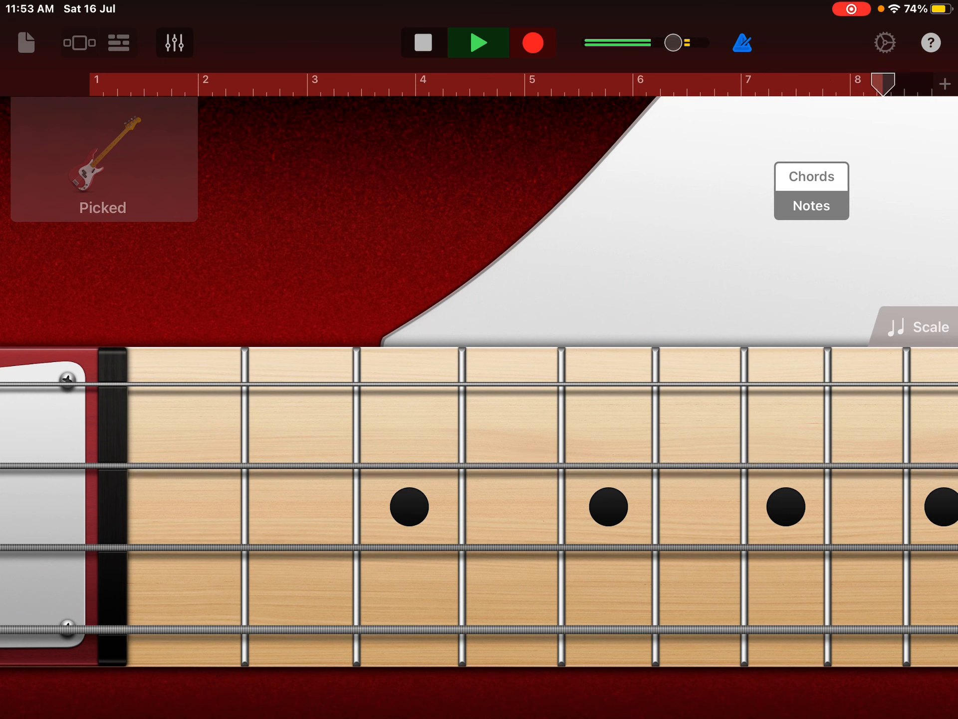
pyautogui.click(421, 43)
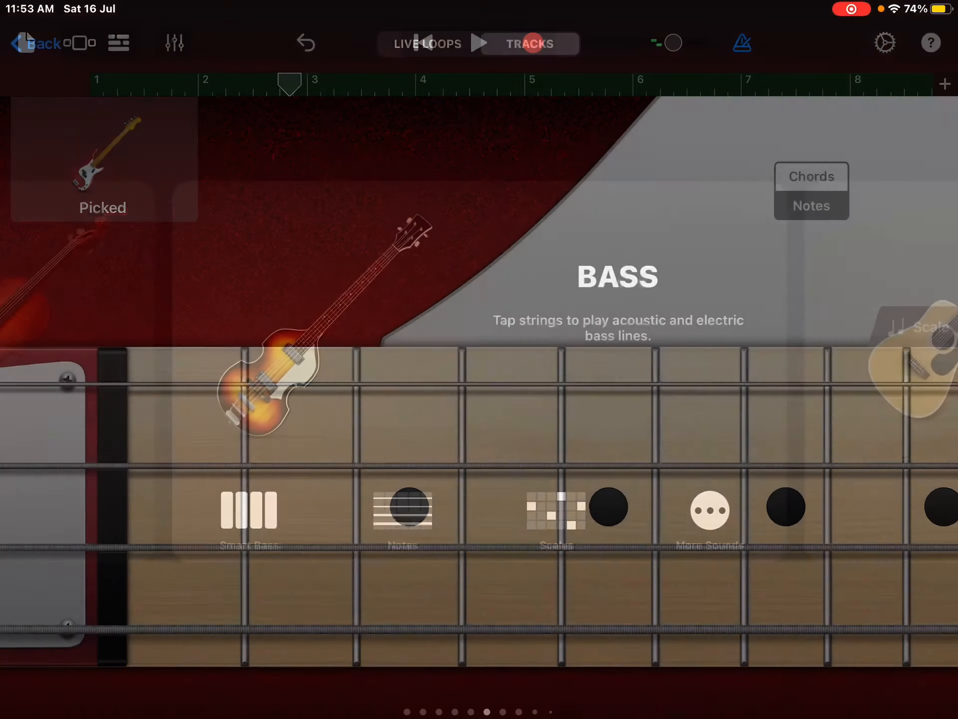
pyautogui.hscroll(-3)
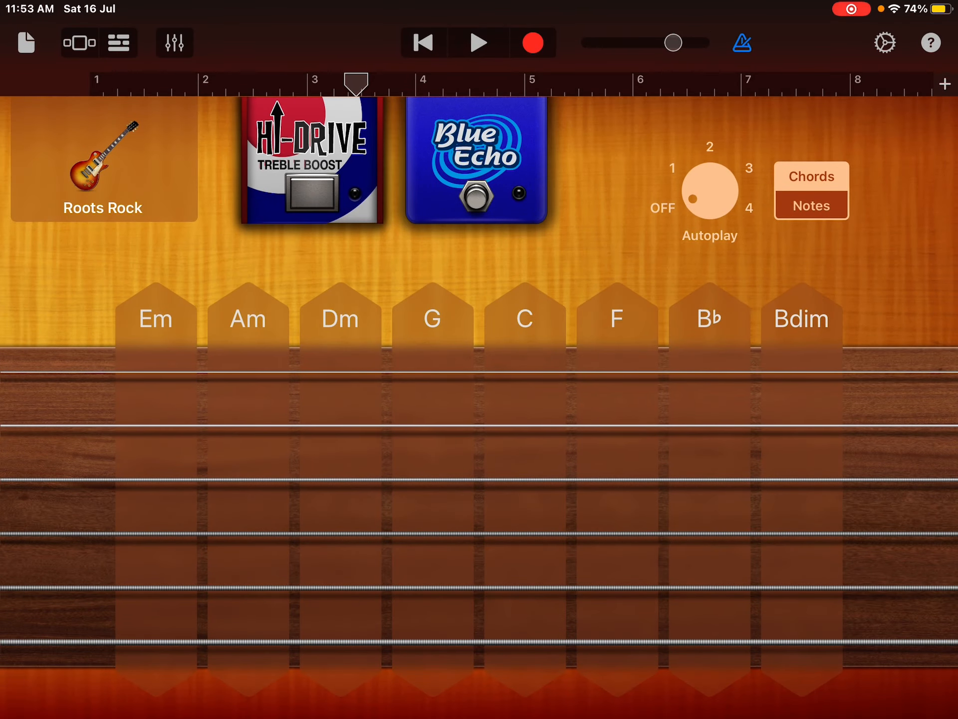
# Step: Switch the Roots Rock guitar to fretboard notes and record a take from bar 1
pyautogui.click(523, 318)
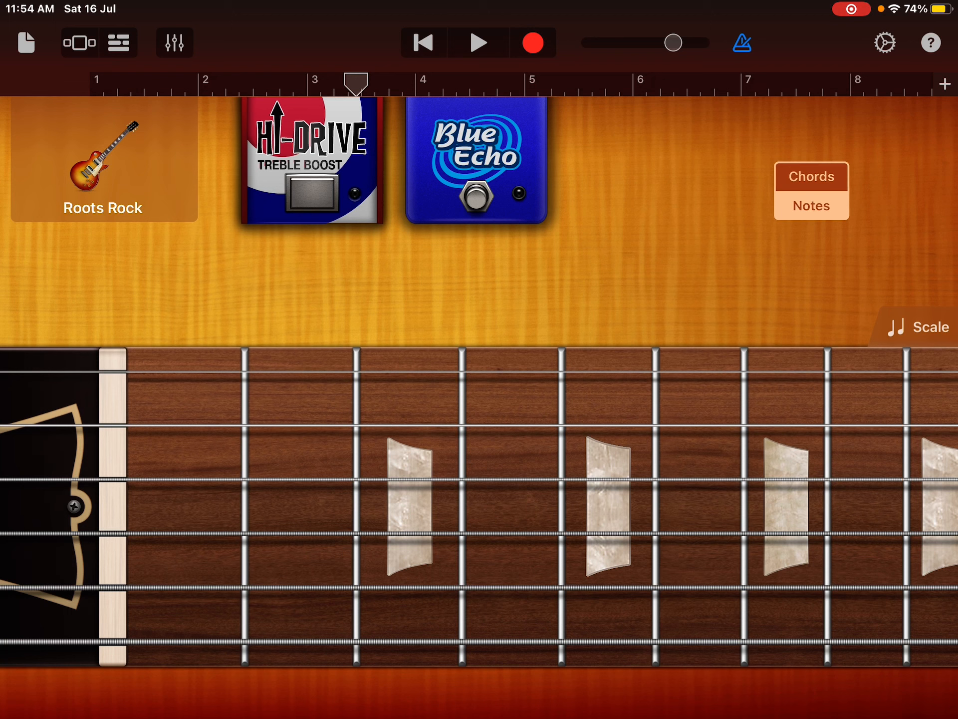
pyautogui.moveTo(353, 81); pyautogui.dragTo(129, 81)
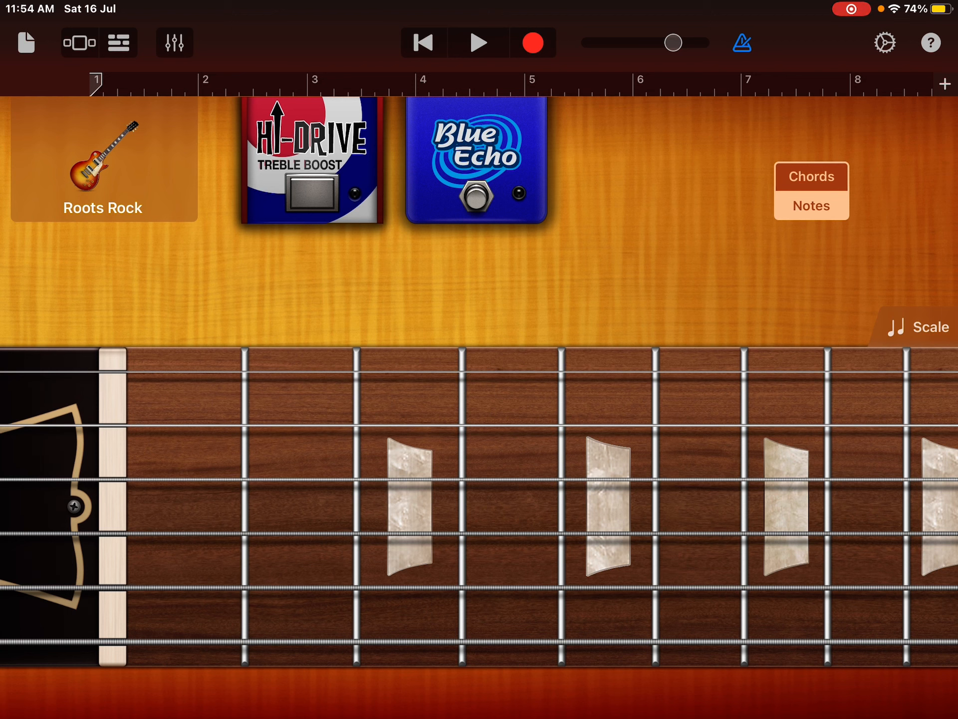
pyautogui.click(478, 42)
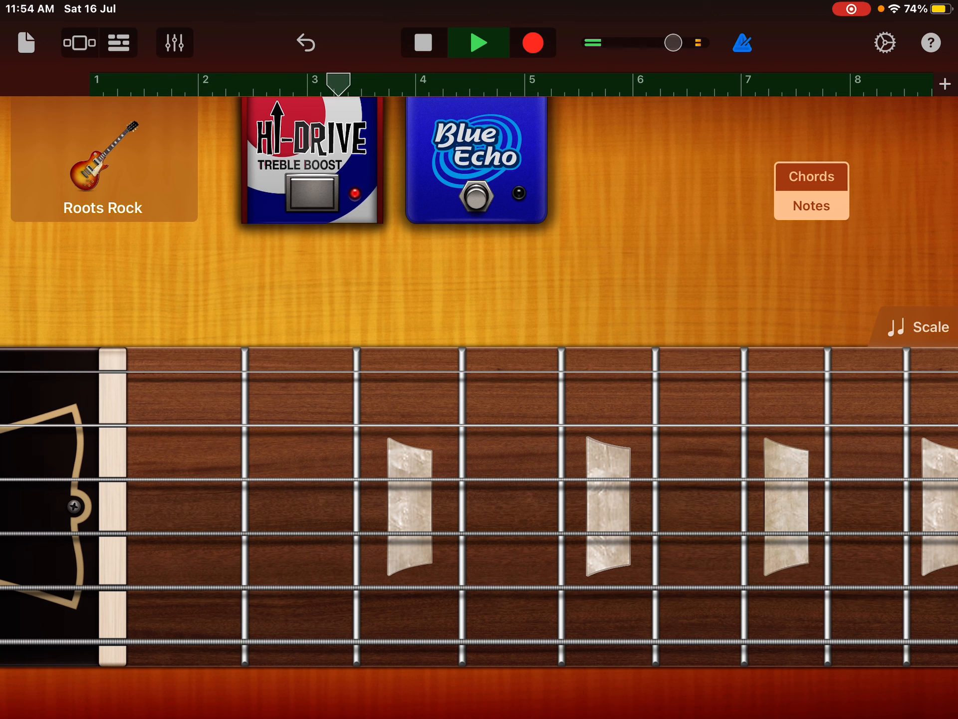
# Step: Turn on the Blue Echo pedal, change the sound to Retro Wah, and go to the instrument browser
pyautogui.click(477, 196)
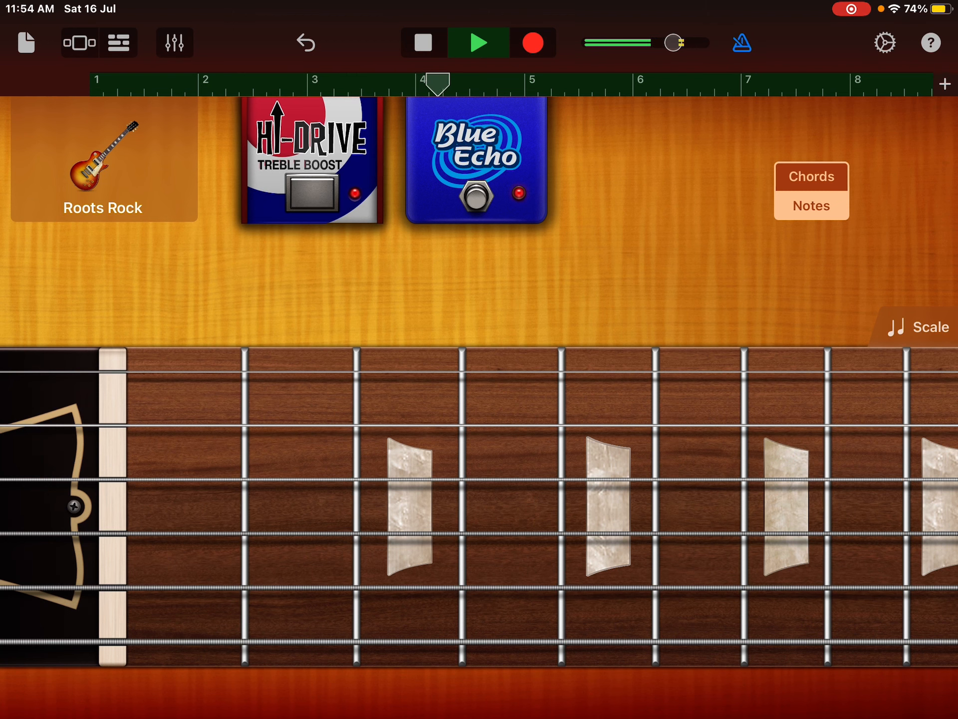
pyautogui.click(102, 161)
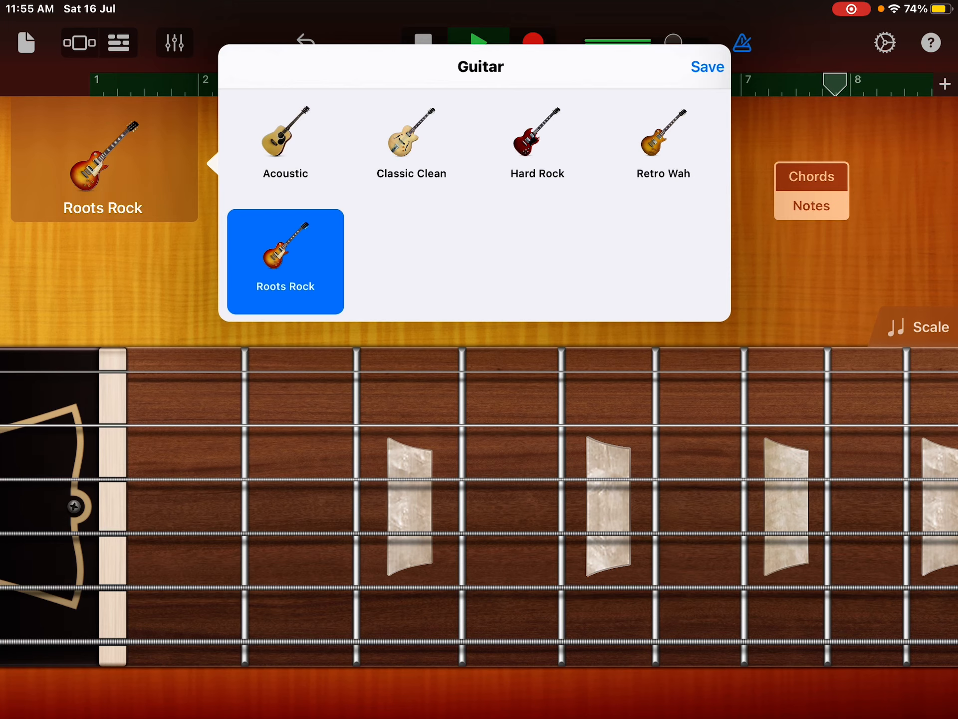
pyautogui.click(663, 141)
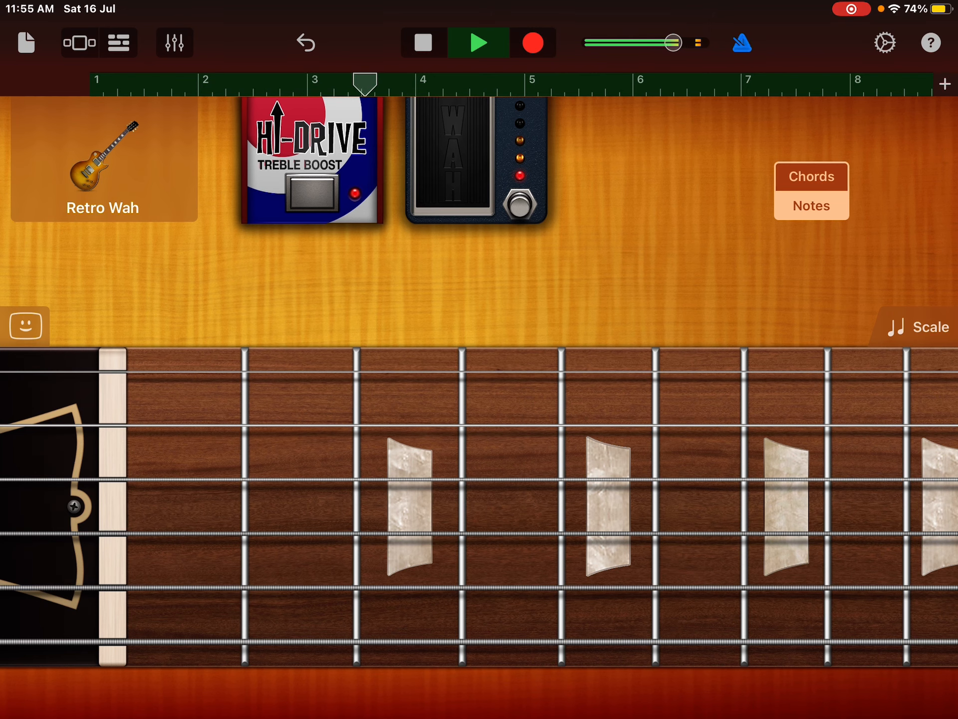
pyautogui.click(79, 42)
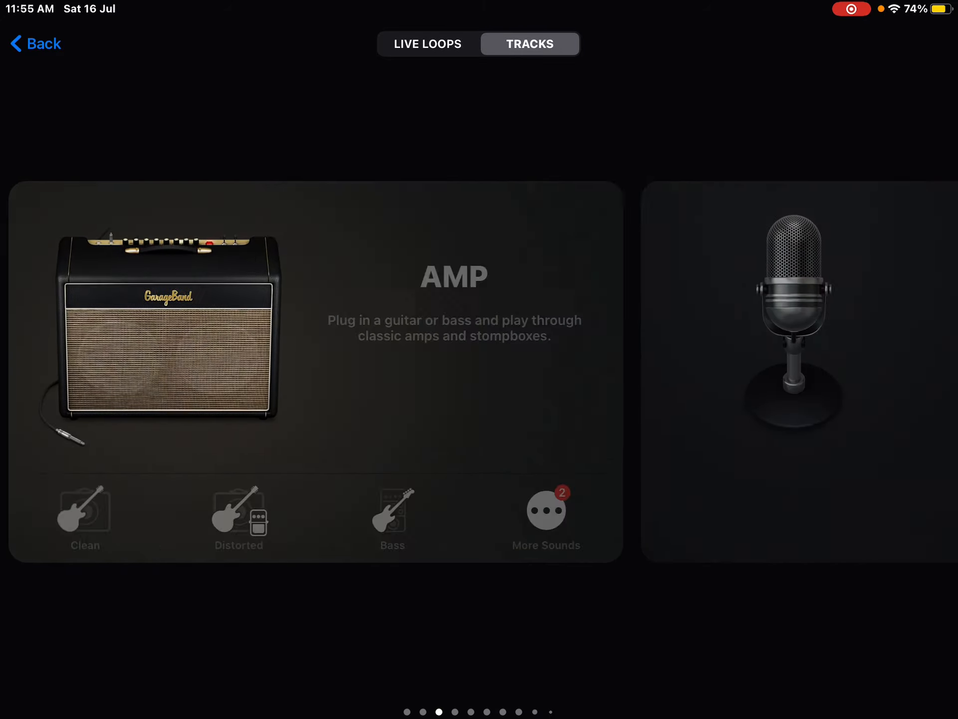
# Step: Choose the Classic Rock Organ keyboard and try a few notes on it
pyautogui.hscroll(-3)
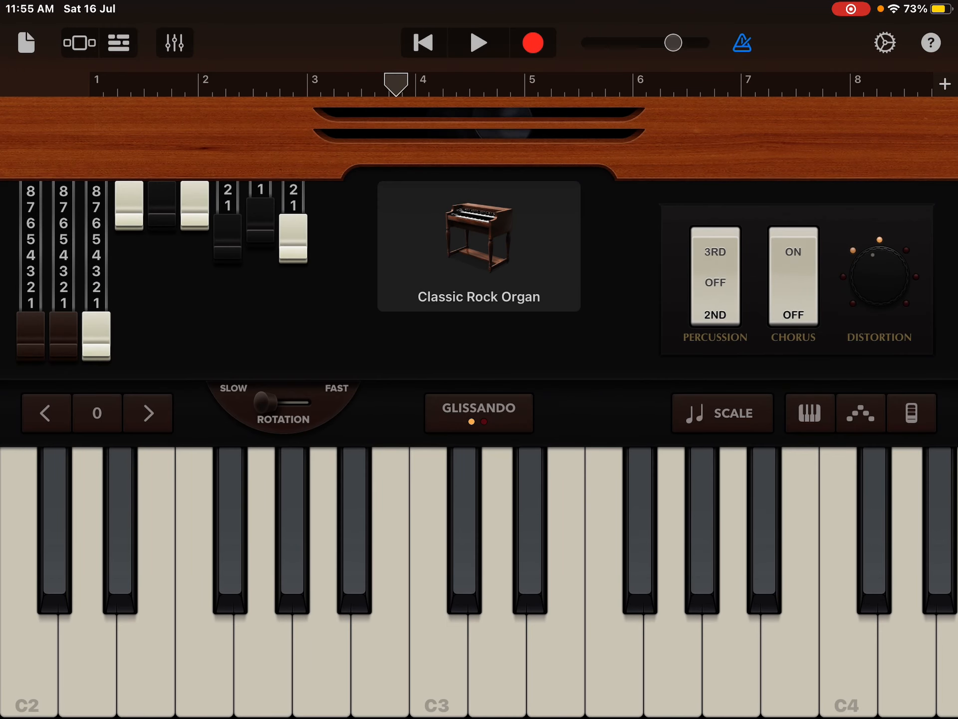
pyautogui.click(529, 532)
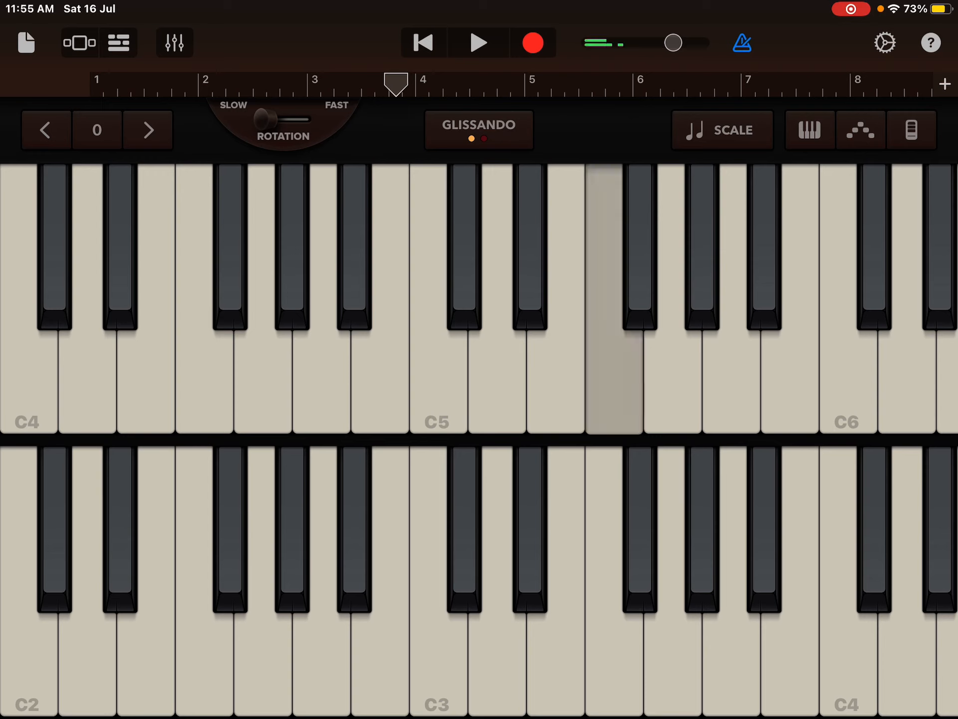
pyautogui.click(532, 244)
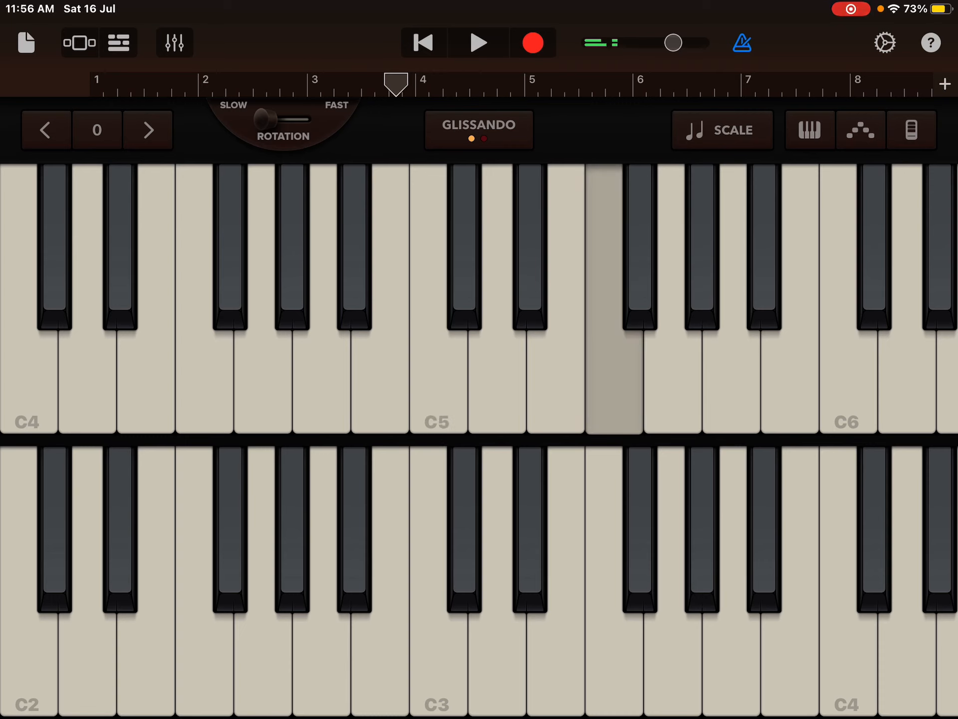
pyautogui.click(532, 245)
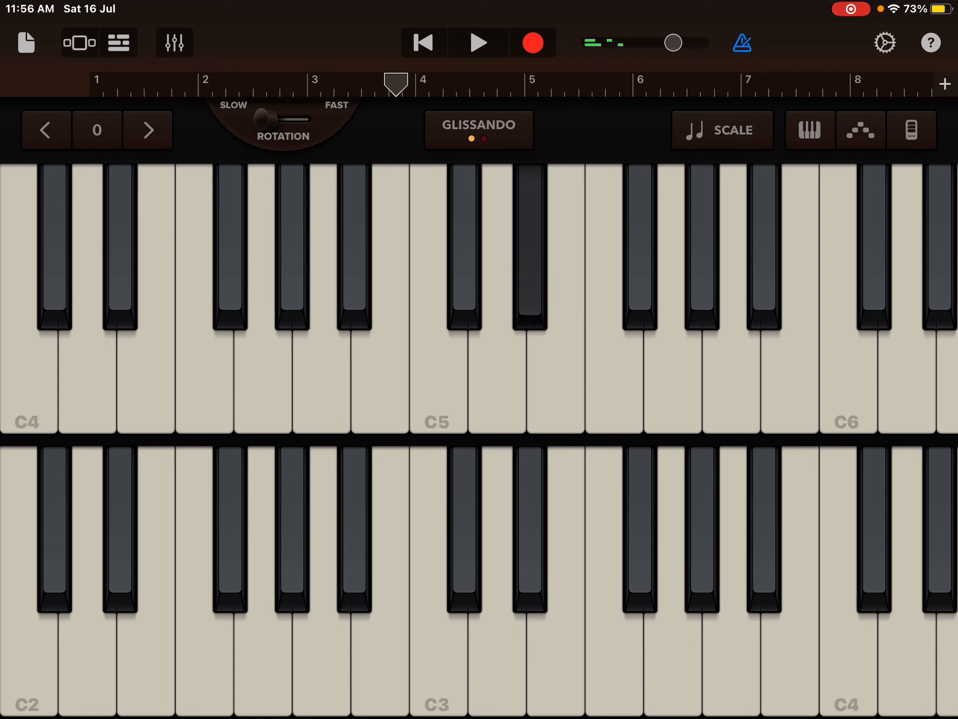
pyautogui.click(486, 366)
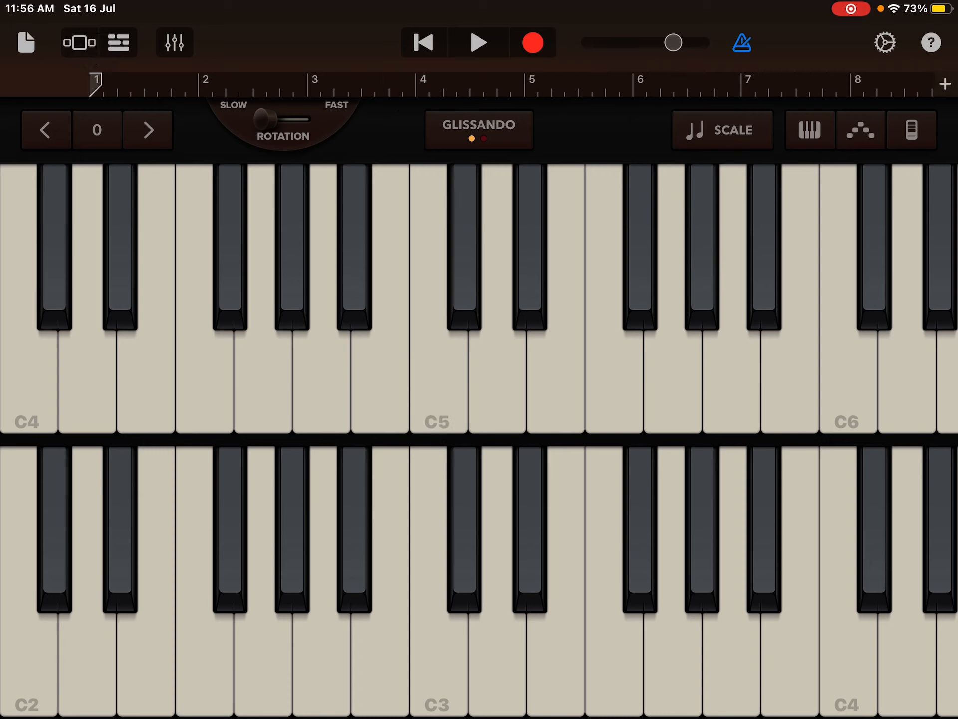
# Step: Record the organ part and switch to the tracks overview showing all four tracks
pyautogui.click(479, 42)
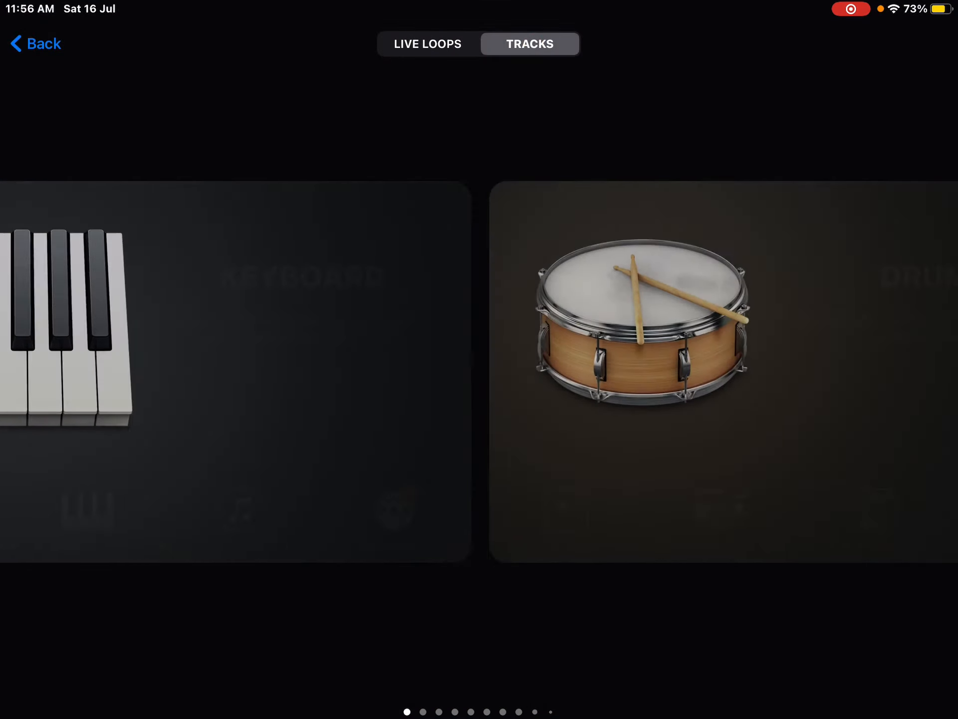
pyautogui.hscroll(-3)
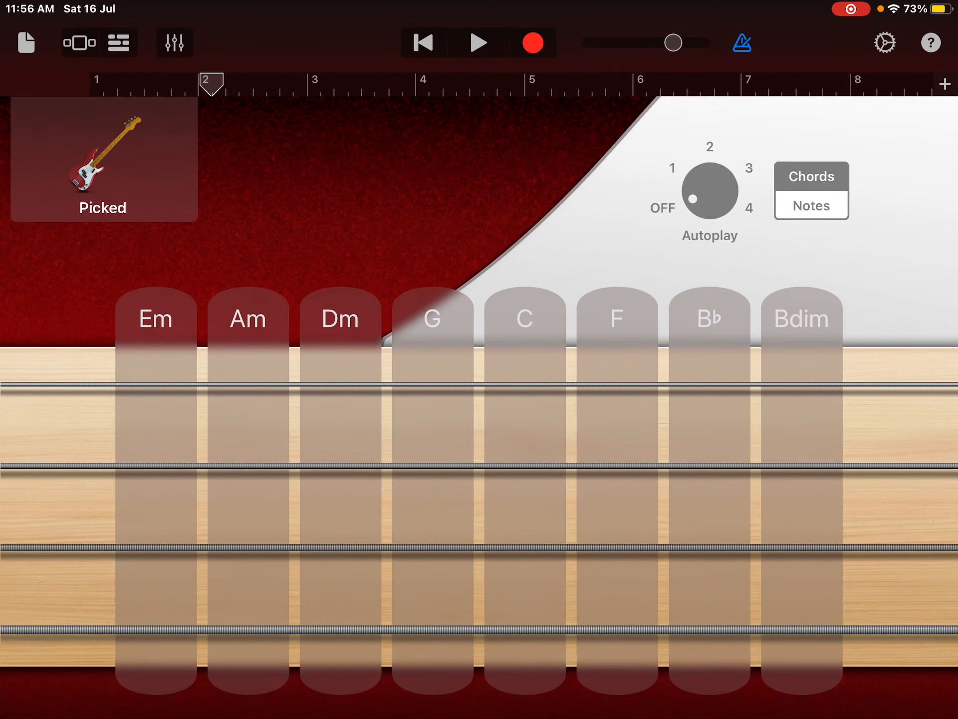
pyautogui.click(79, 42)
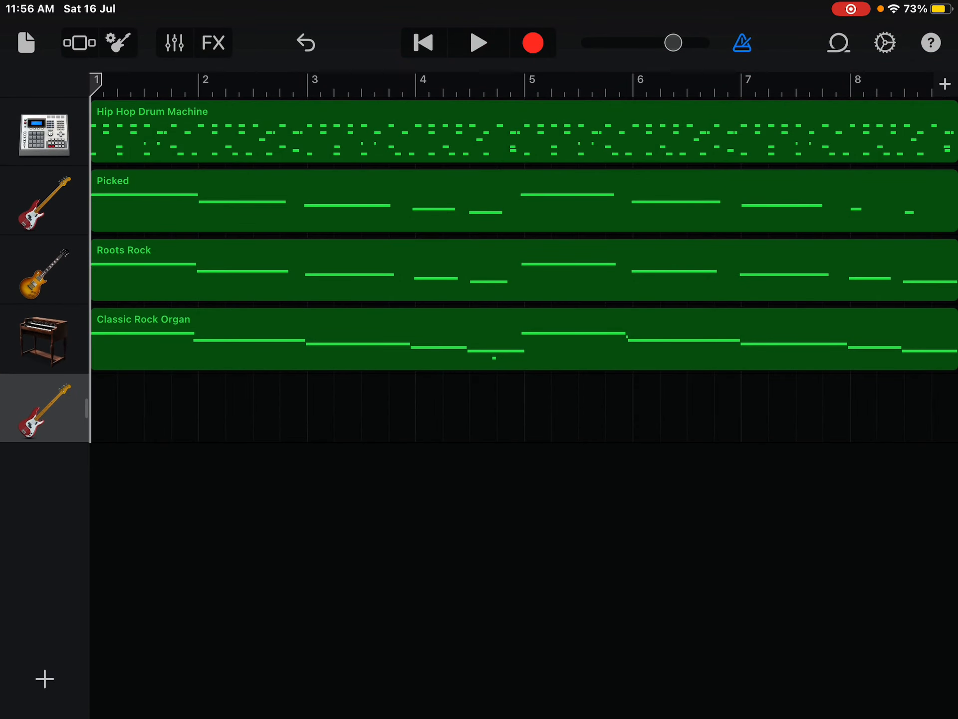
# Step: Play back the four-track song, stop it, and return to the My Songs browser
pyautogui.click(478, 42)
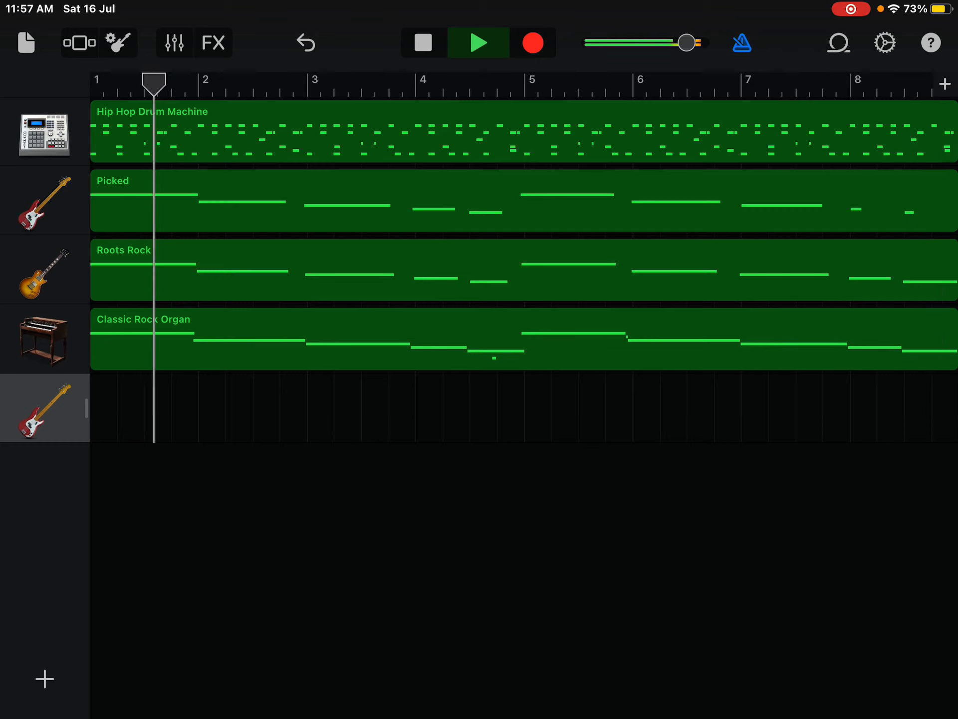
pyautogui.click(422, 43)
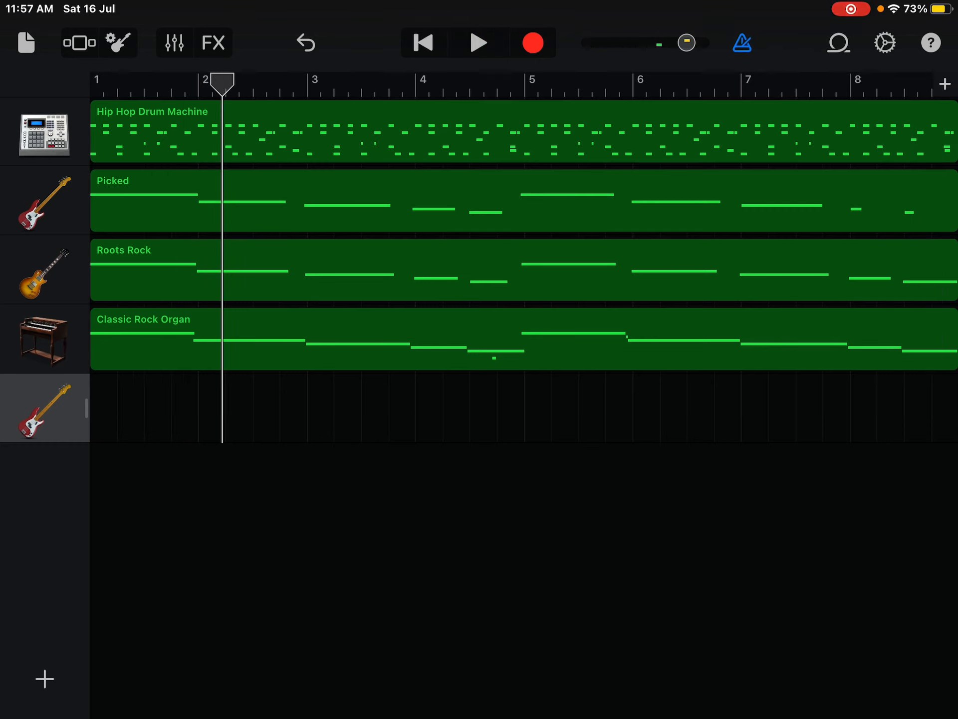
pyautogui.moveTo(686, 42); pyautogui.dragTo(686, 42)
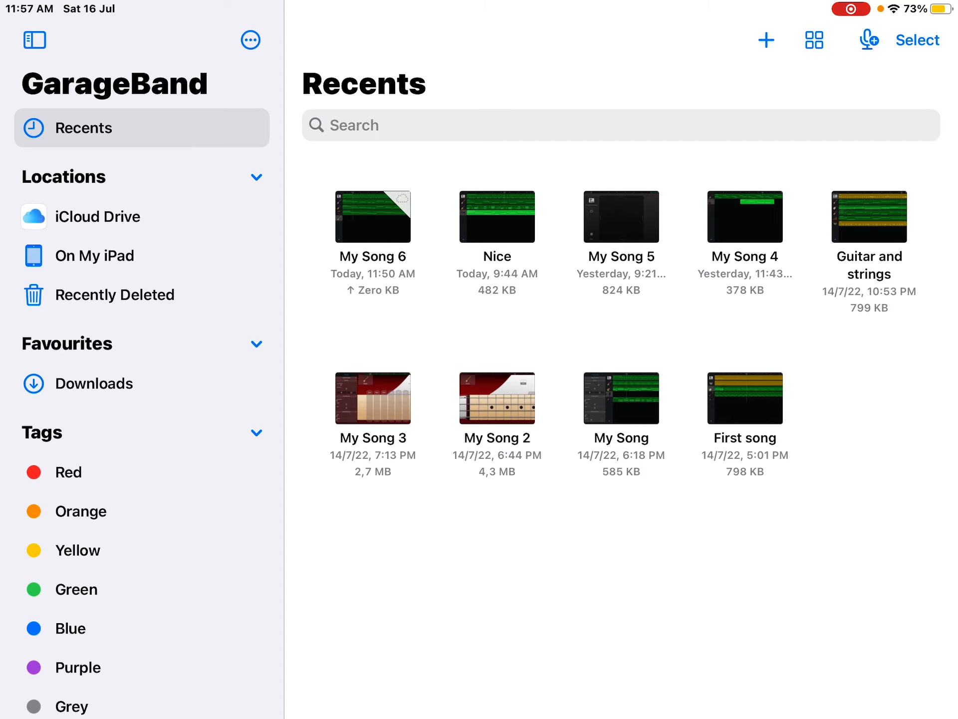
# Step: Rename My Song 6 to 'YouTube' and return to the Home Screen
pyautogui.rightClick(372, 217)
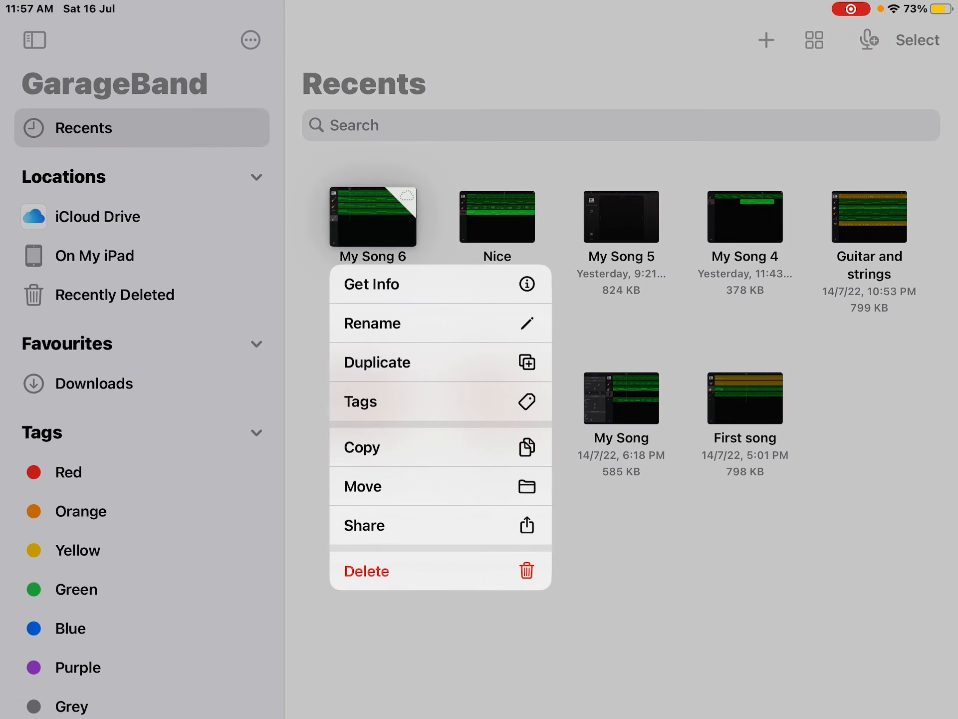
pyautogui.click(373, 324)
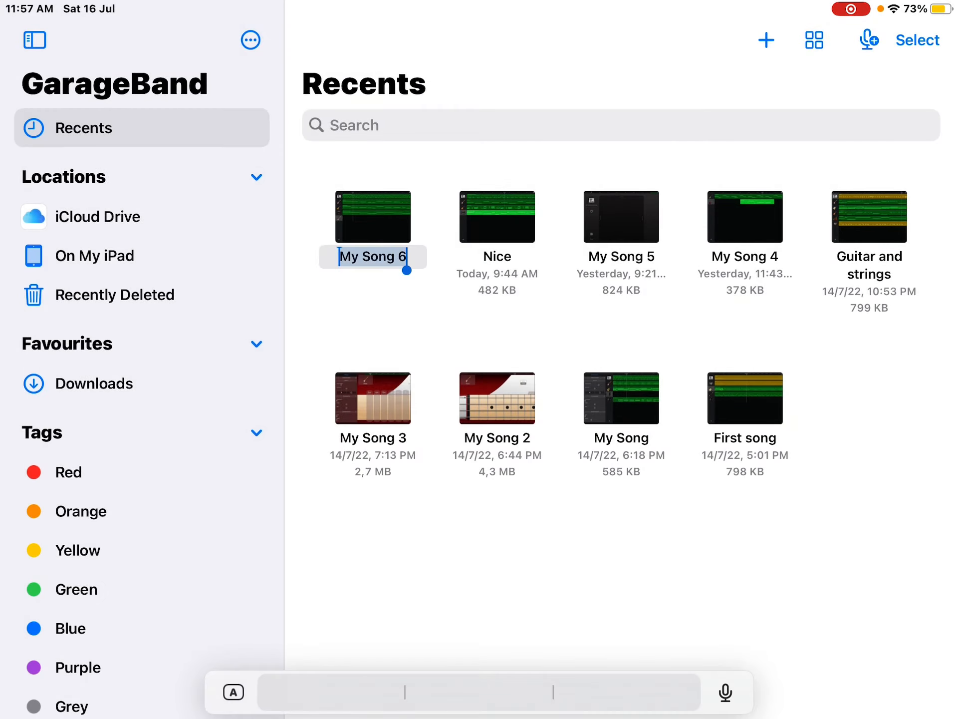
pyautogui.write('YouTube')
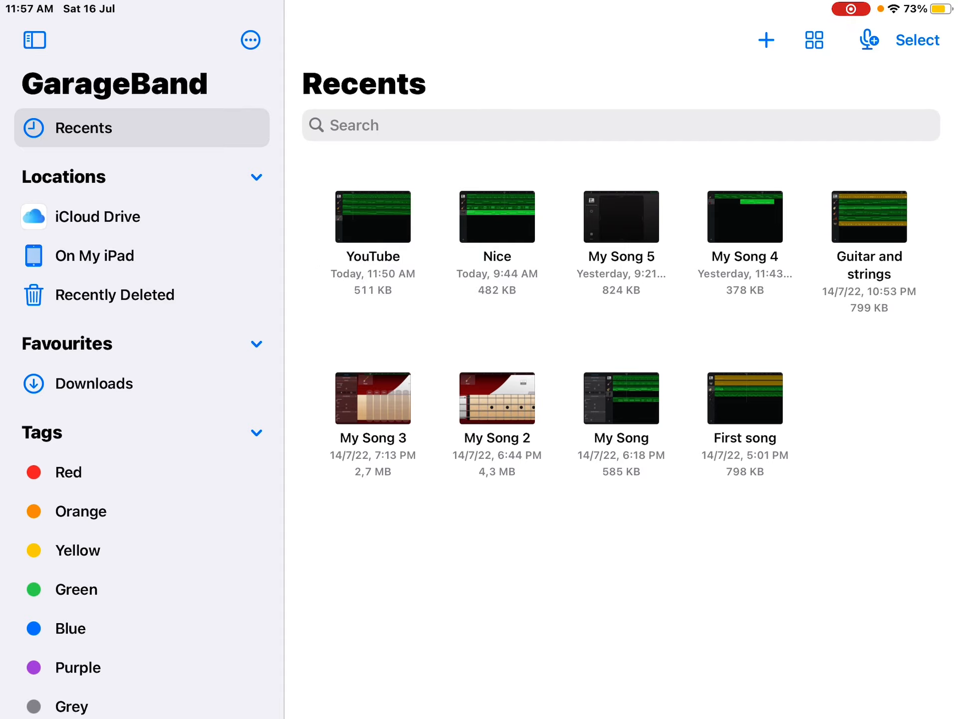
pyautogui.press('home')
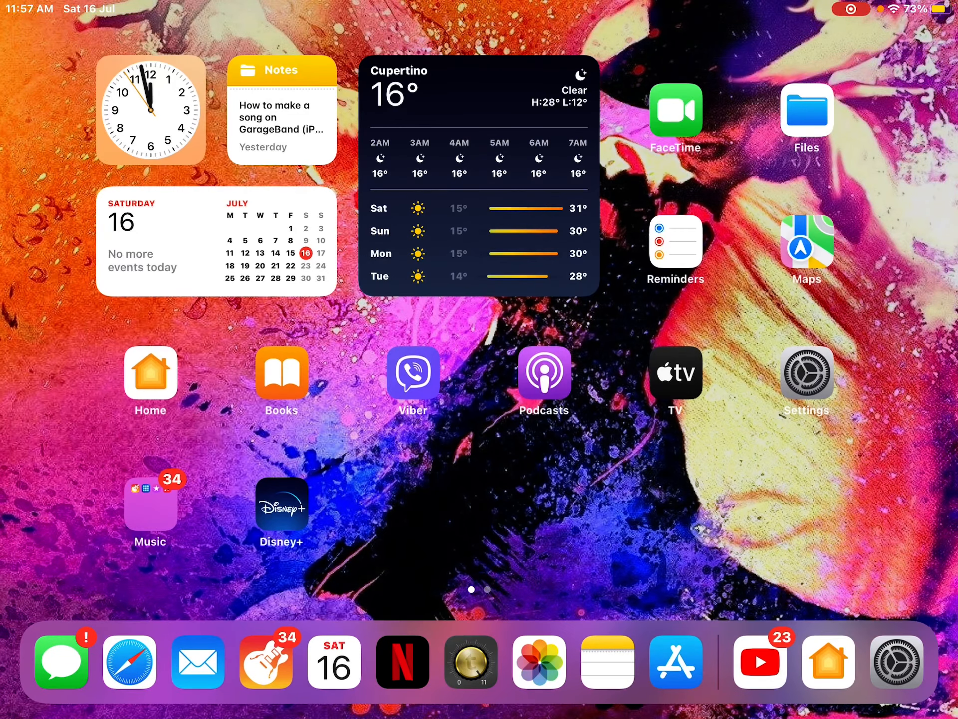